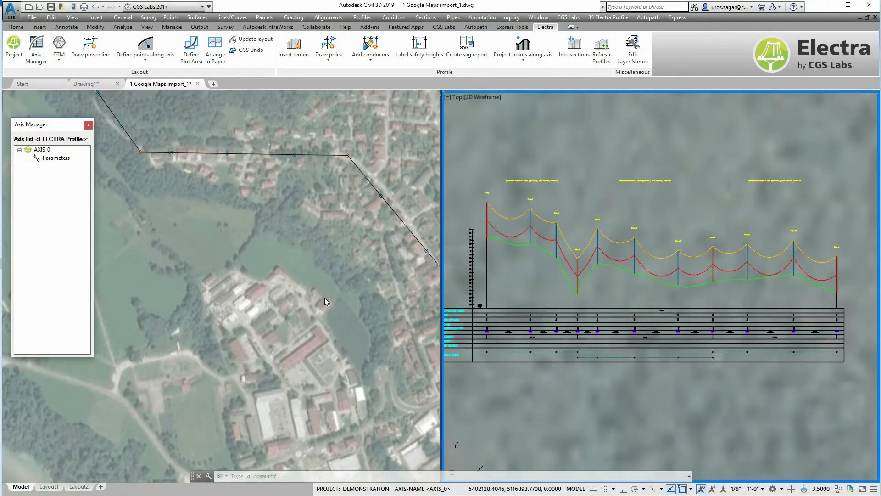
# Switch the viewport configuration to Single to show only the power line profile
pyautogui.click(42, 150)
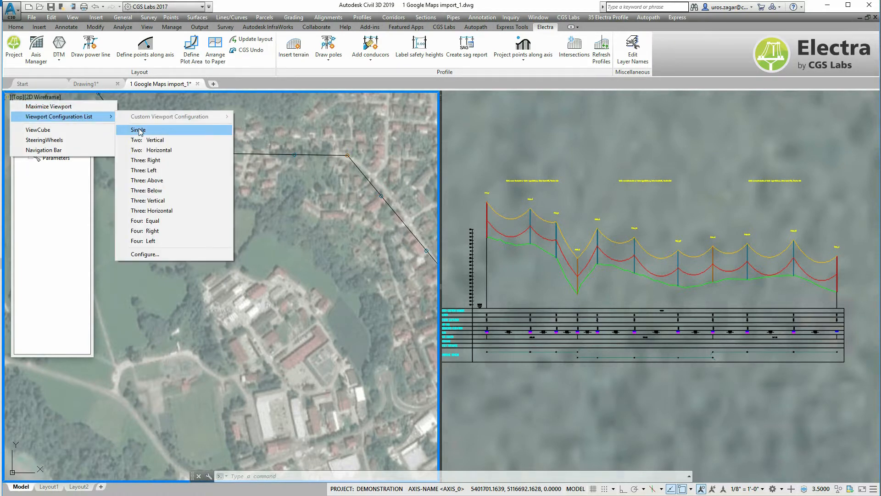
pyautogui.click(138, 130)
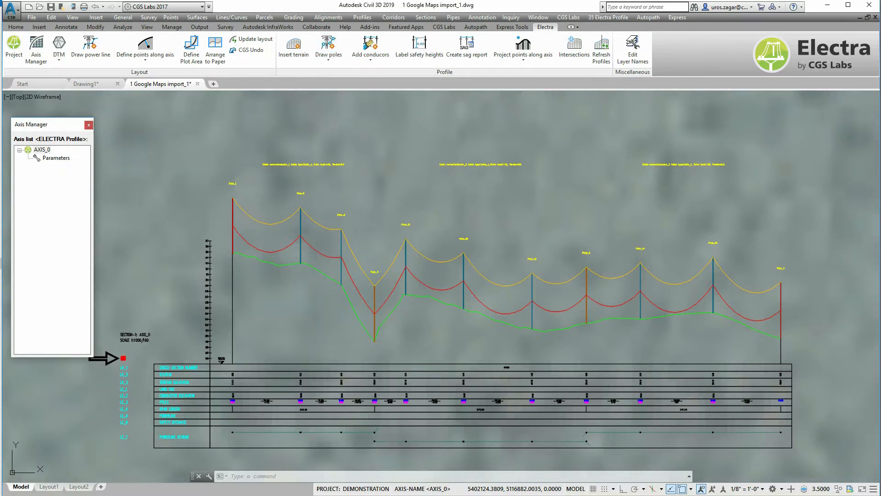
# Add an outgoing conductor at Pole_1 with a new catenary Cable_2 using NOKIA_70
pyautogui.click(328, 48)
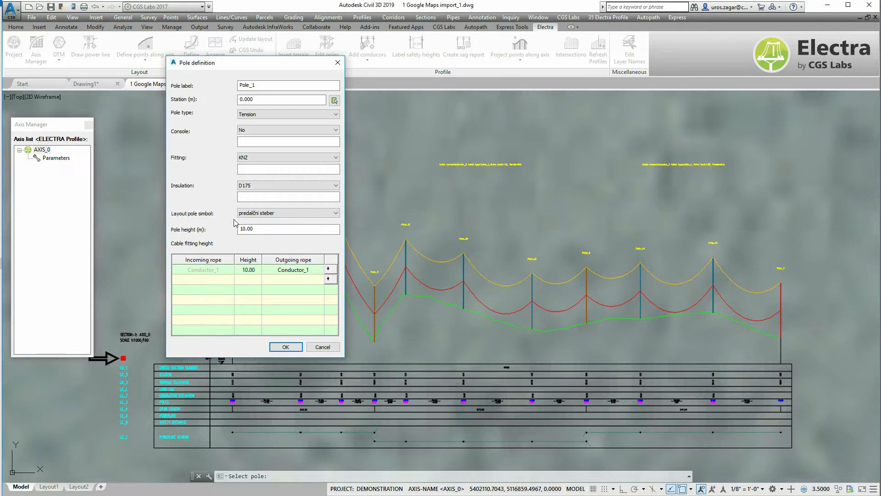
pyautogui.moveTo(326, 286)
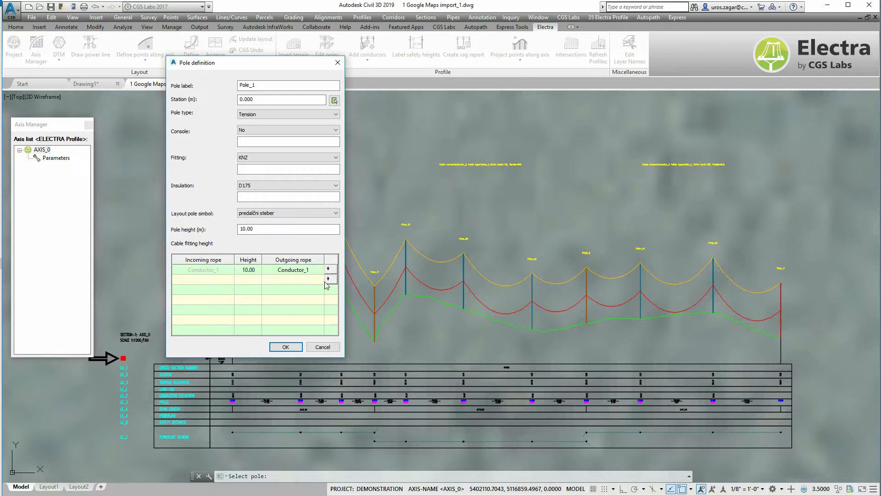
pyautogui.click(328, 279)
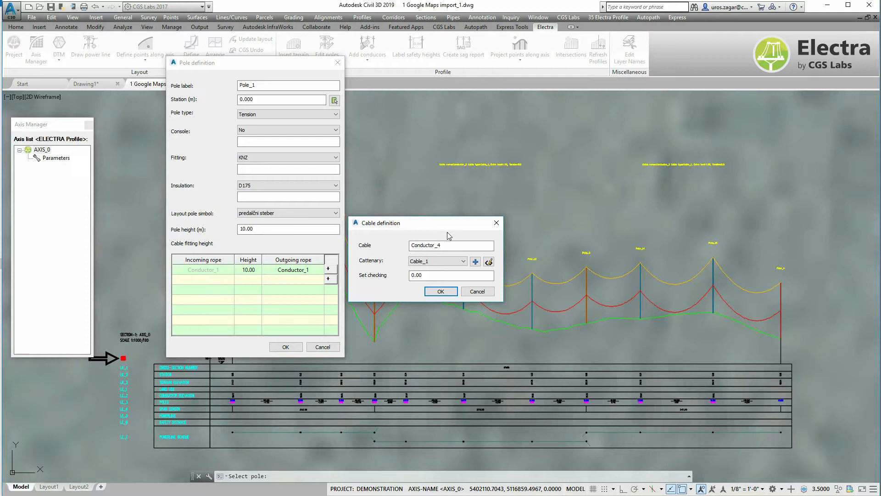
pyautogui.click(475, 261)
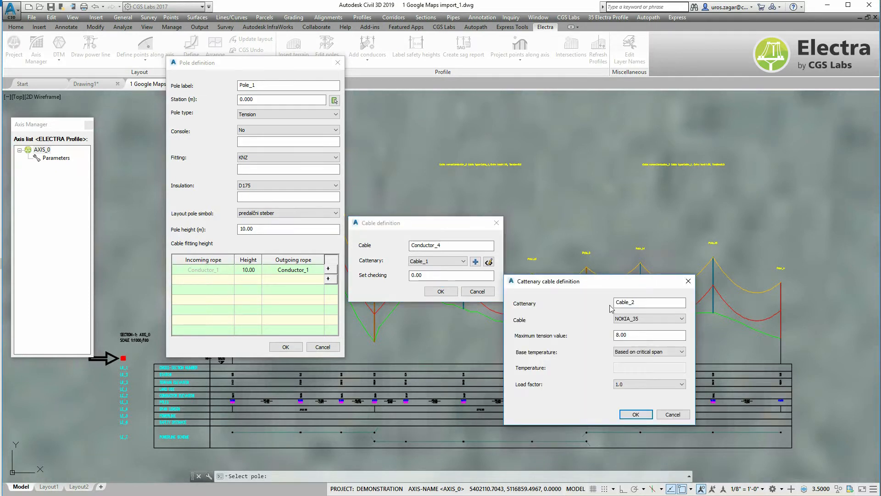
pyautogui.click(681, 318)
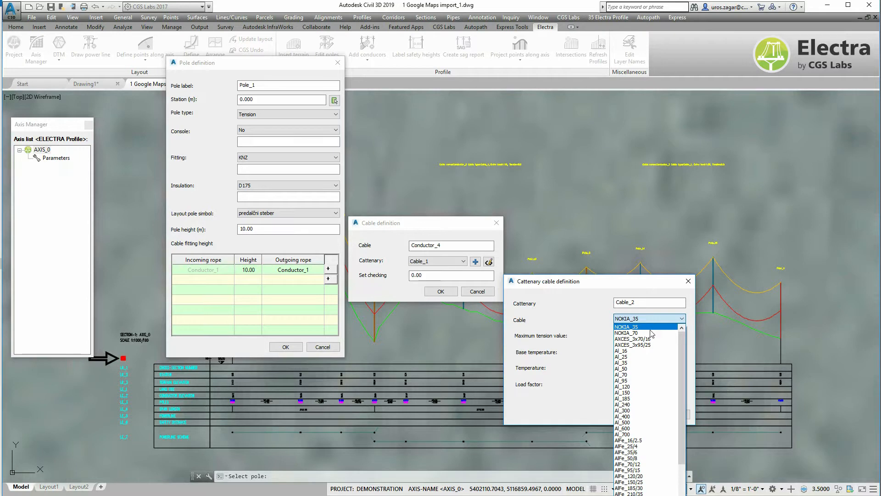
pyautogui.click(627, 333)
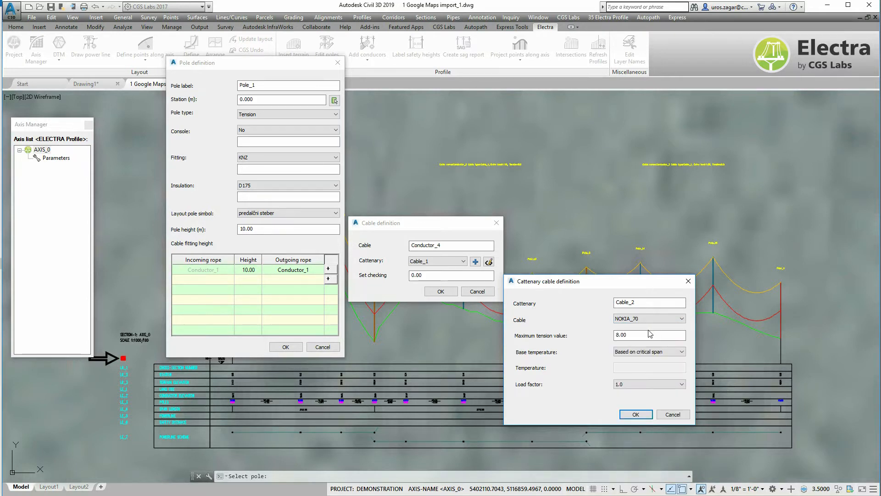
pyautogui.click(635, 414)
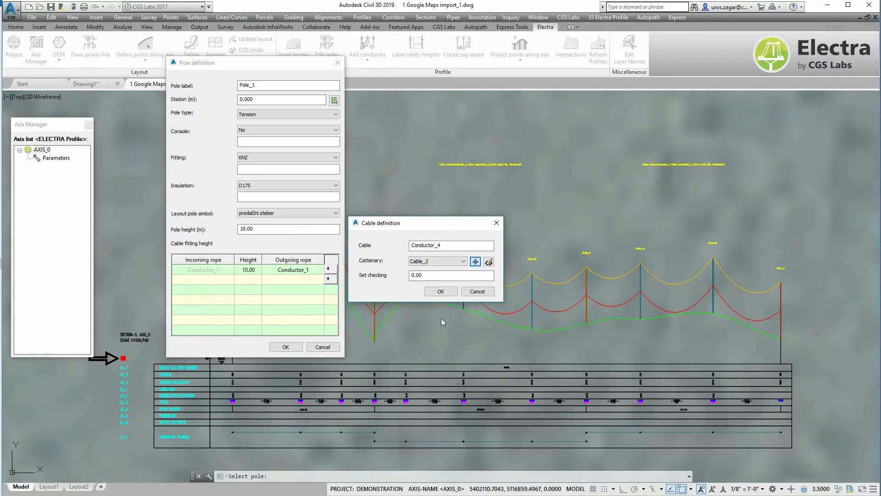
# Set checking to 6 and Conductor_4's fitting height to 9, then confirm
pyautogui.click(450, 275)
pyautogui.write('5')
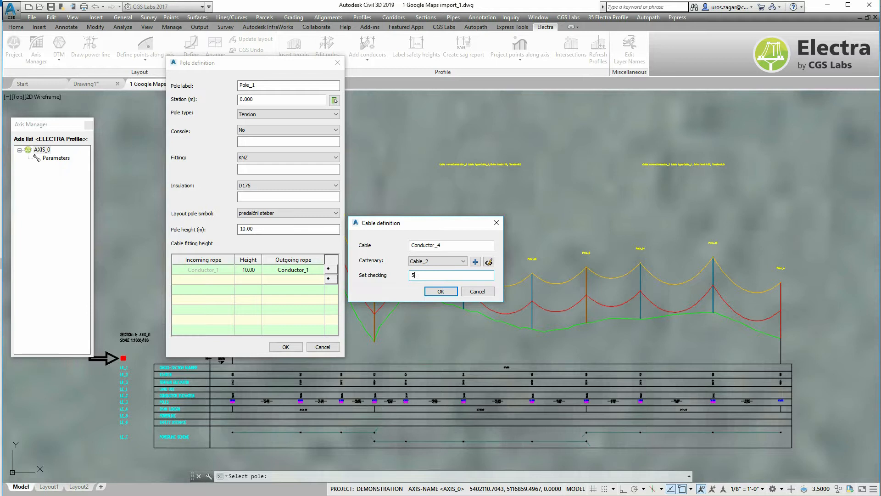
pyautogui.write('6')
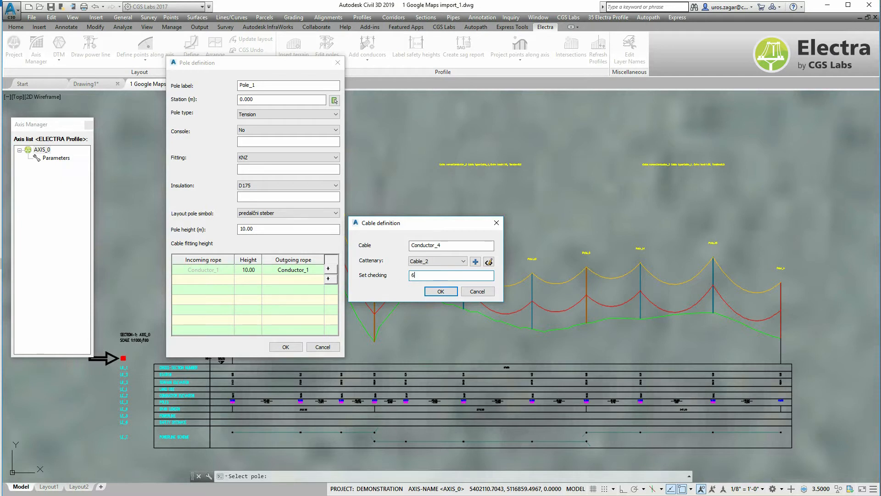
pyautogui.click(441, 291)
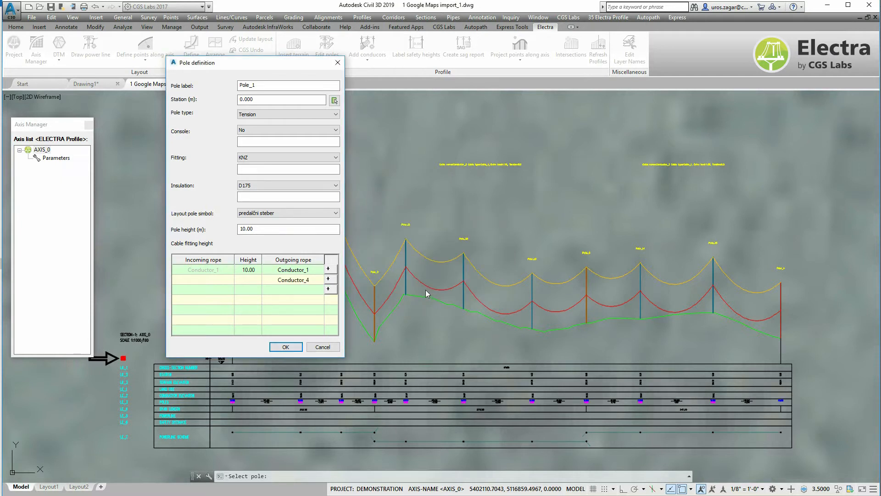
pyautogui.click(248, 280)
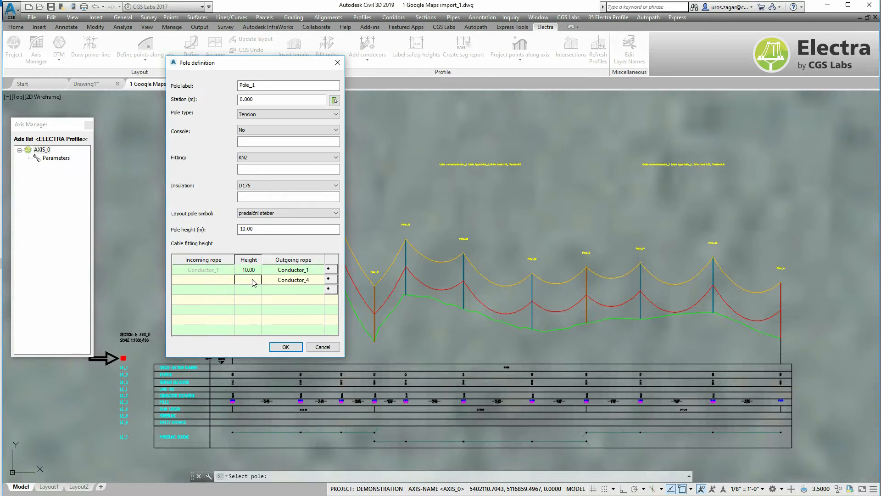
pyautogui.write('9')
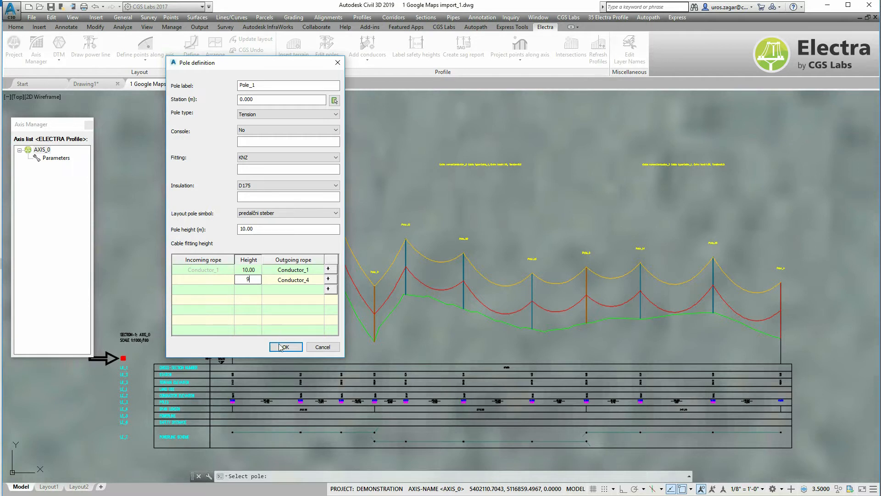
pyautogui.click(285, 347)
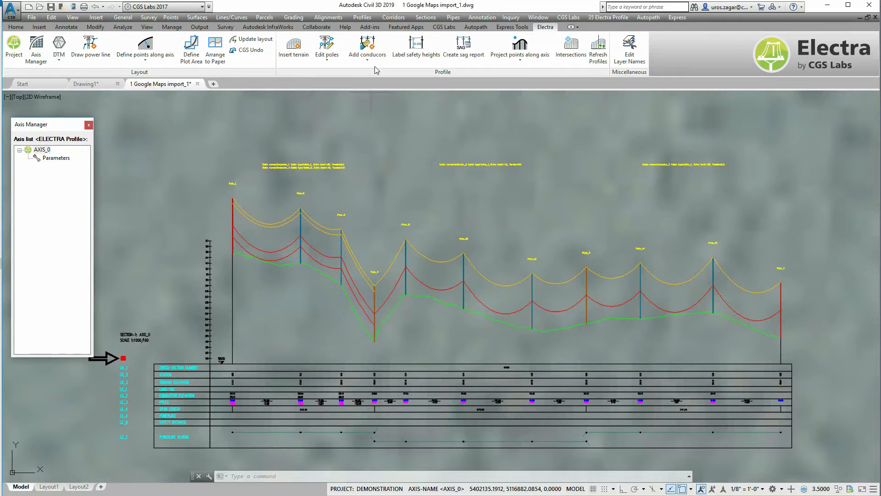
# Edit Conductor_4 so its catenary Cable_2 uses the AlFe_25/4 cable
pyautogui.click(366, 51)
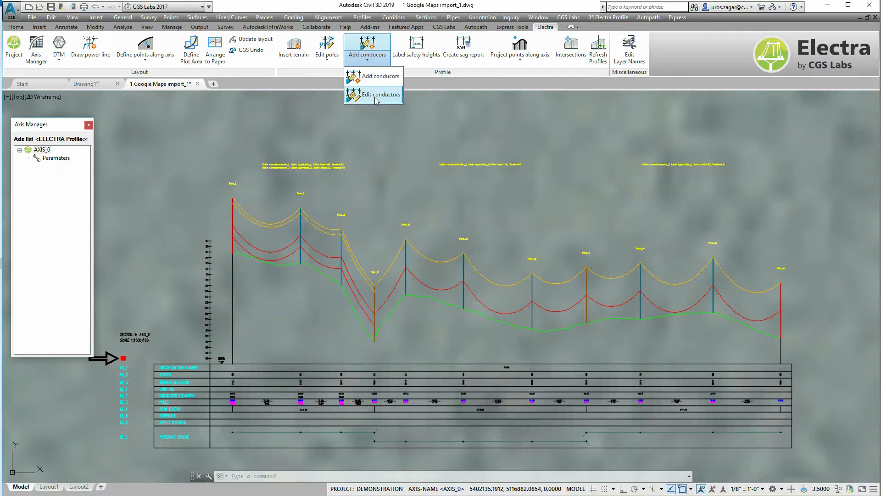
pyautogui.click(384, 95)
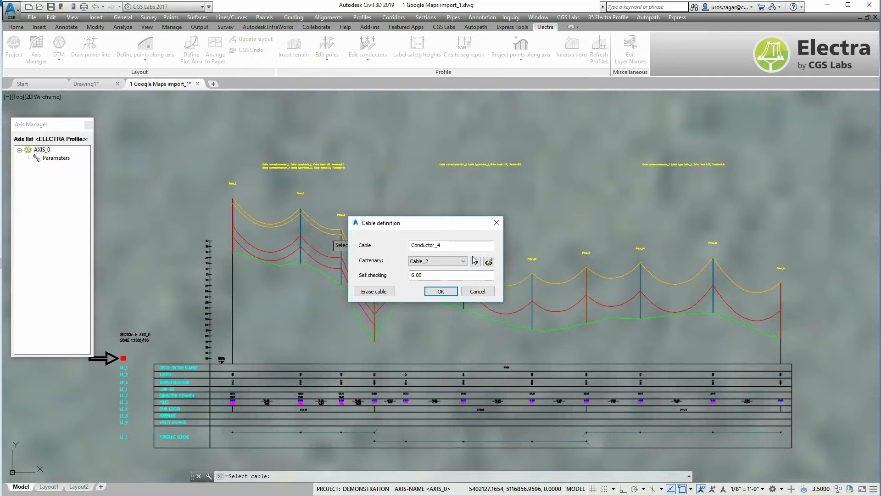
pyautogui.click(488, 261)
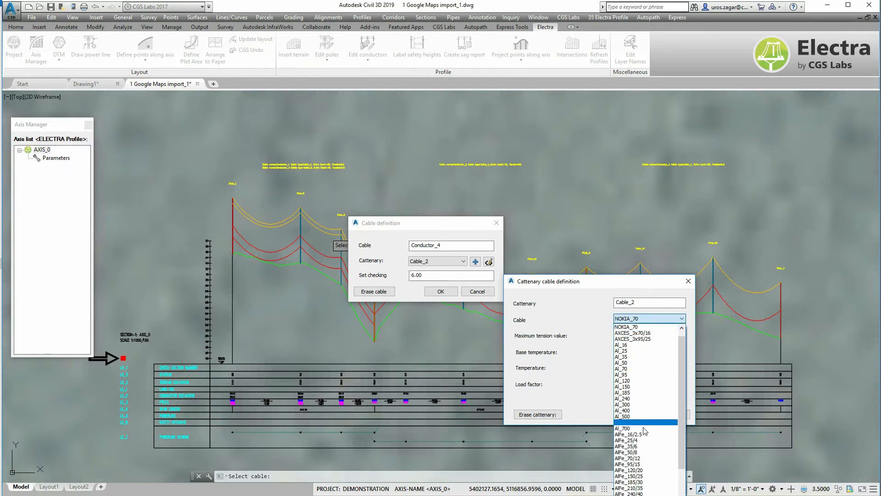
pyautogui.click(627, 439)
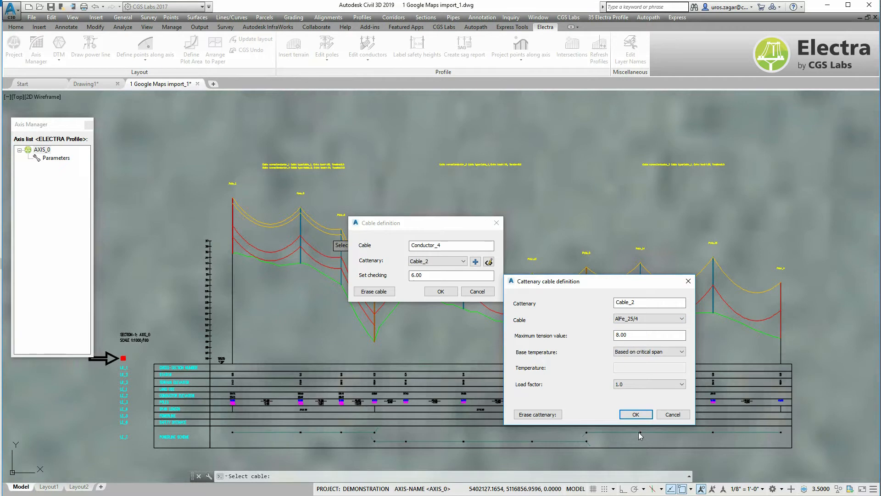
pyautogui.click(635, 414)
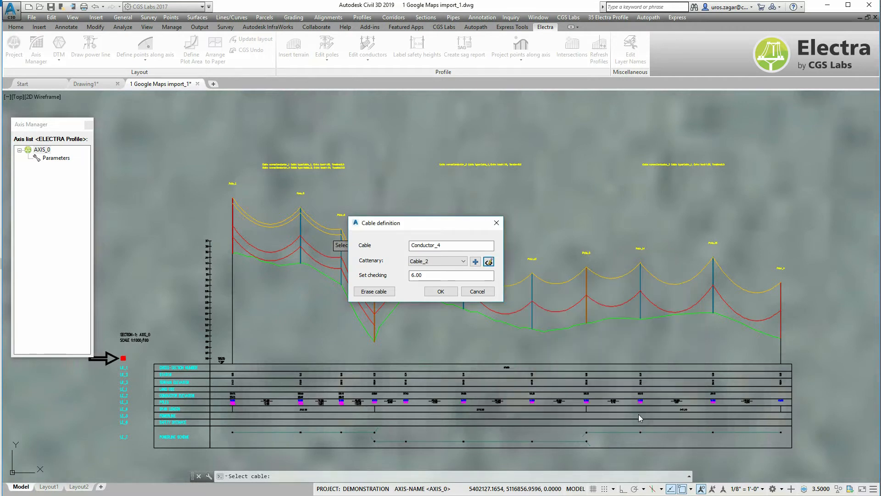
pyautogui.click(441, 291)
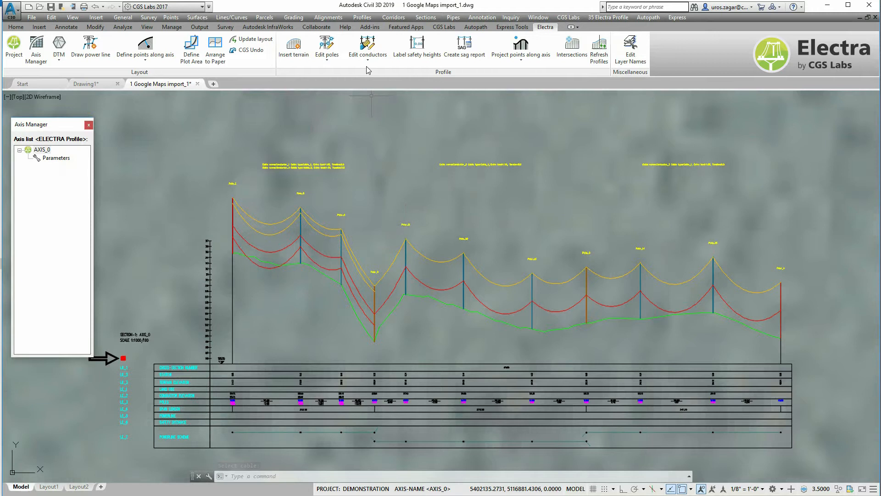
# Edit Conductor_2's catenary Cable_1 to use load factor 1.6 and apply it
pyautogui.click(368, 48)
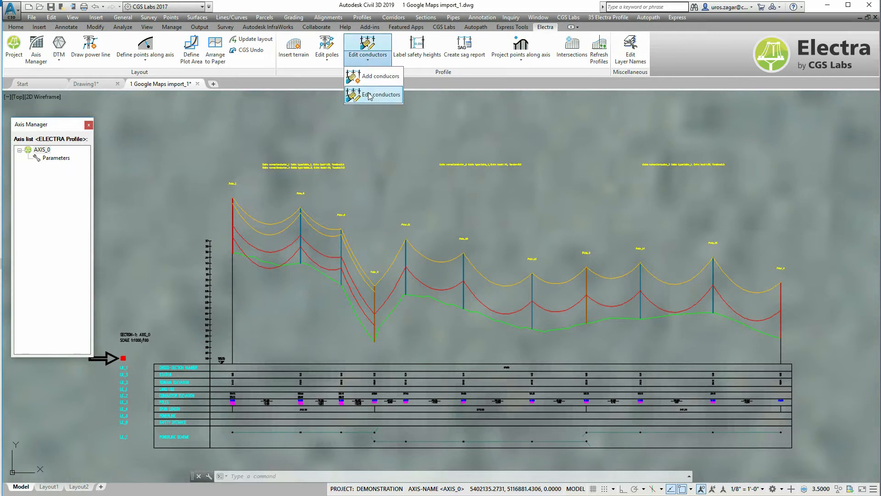
pyautogui.click(380, 95)
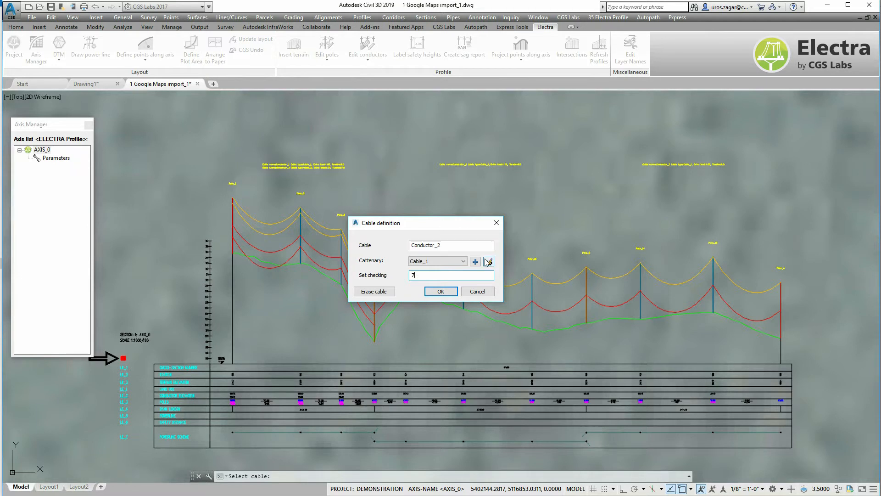
pyautogui.click(488, 261)
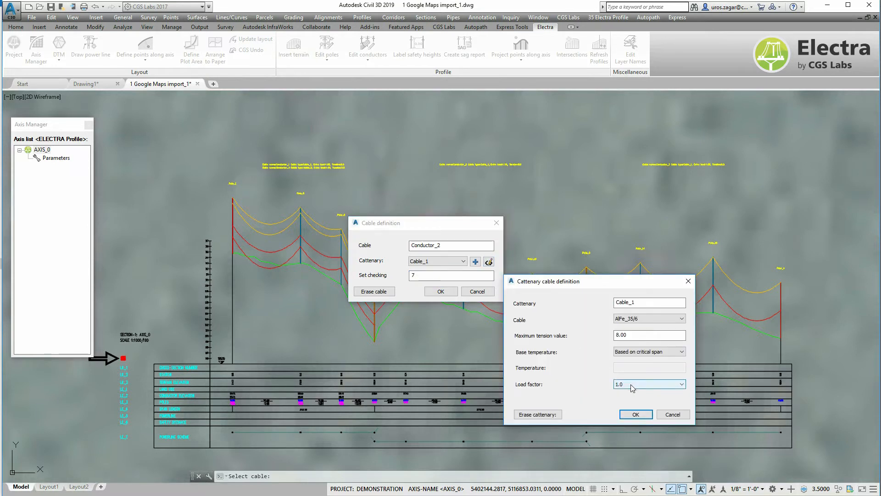
pyautogui.click(681, 384)
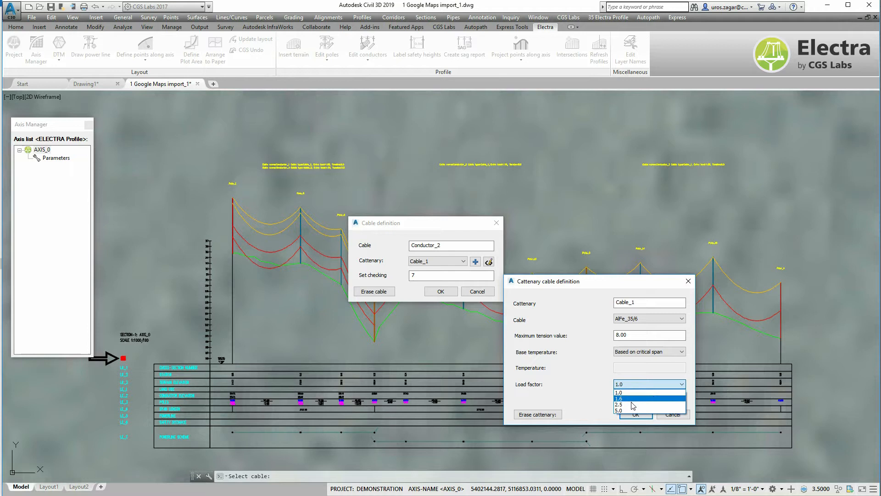
pyautogui.click(619, 398)
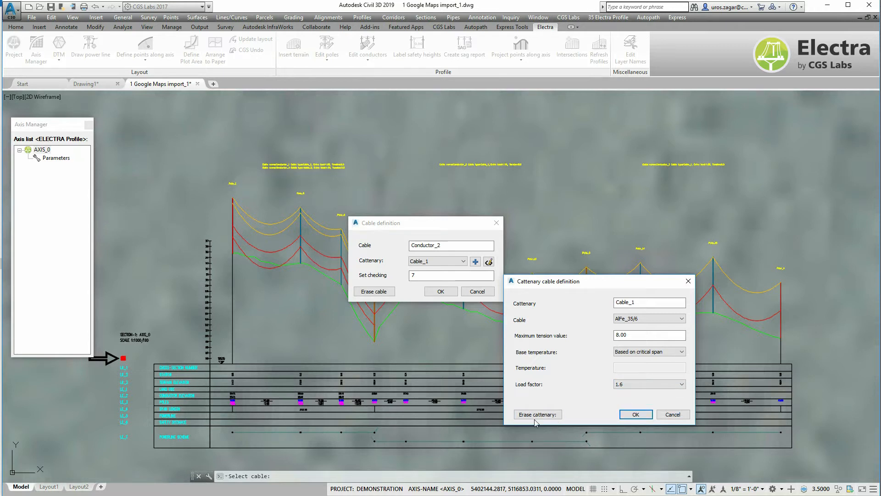
pyautogui.click(636, 414)
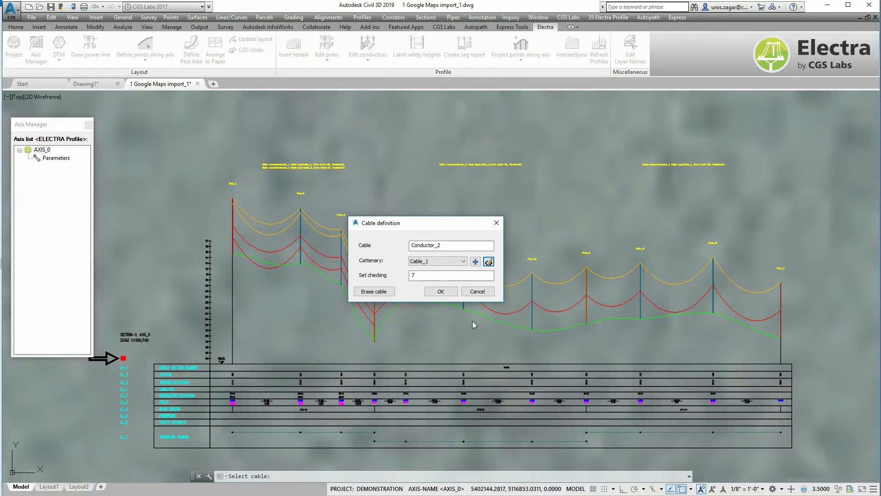
pyautogui.click(441, 292)
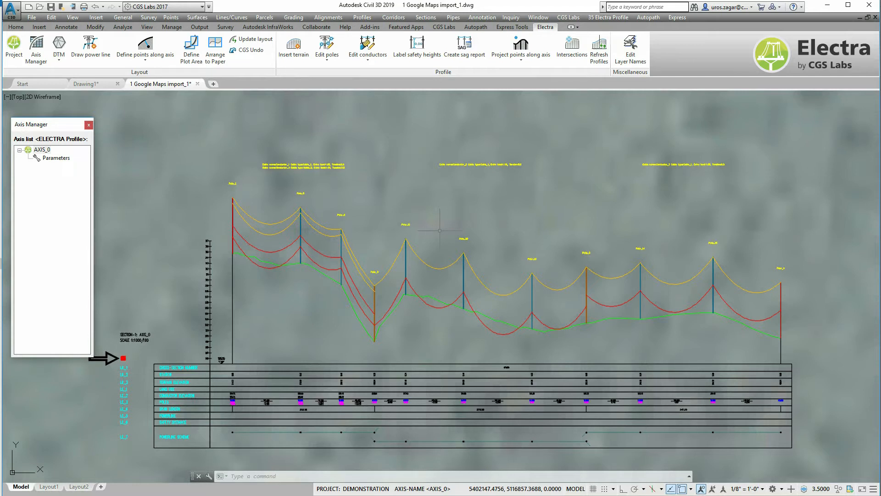
# Create new axis AXIS_1 from the Axis Manager with Drape to surface unticked
pyautogui.scroll(-3)
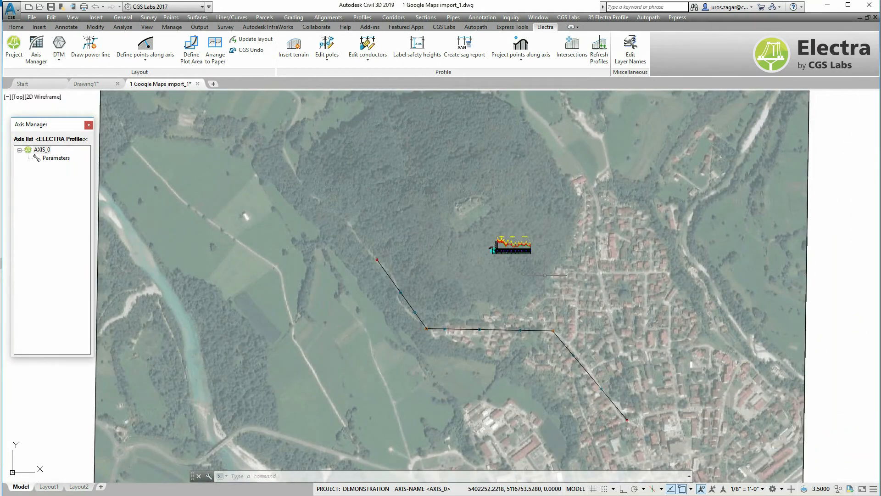
pyautogui.moveTo(528, 280)
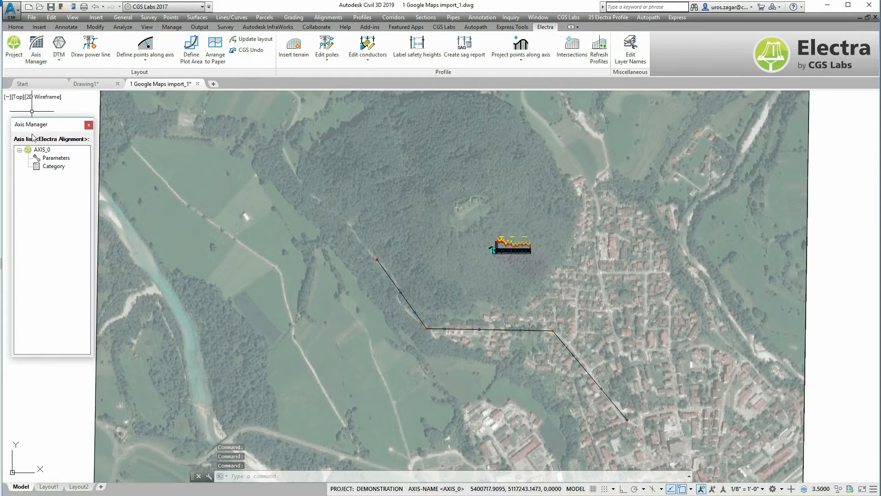
pyautogui.rightClick(42, 150)
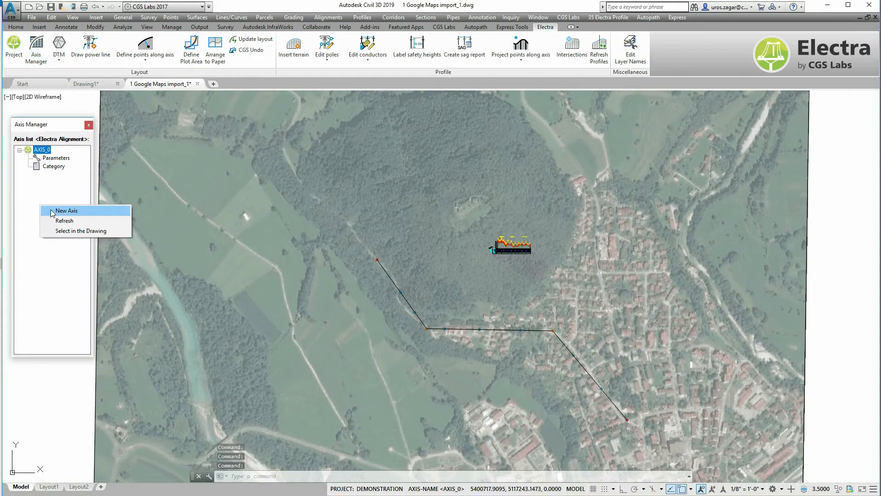
pyautogui.click(67, 210)
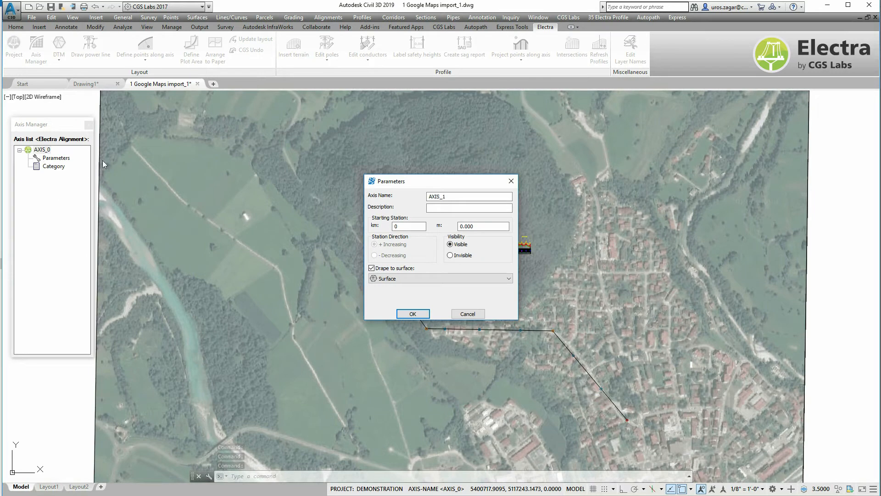
pyautogui.click(372, 268)
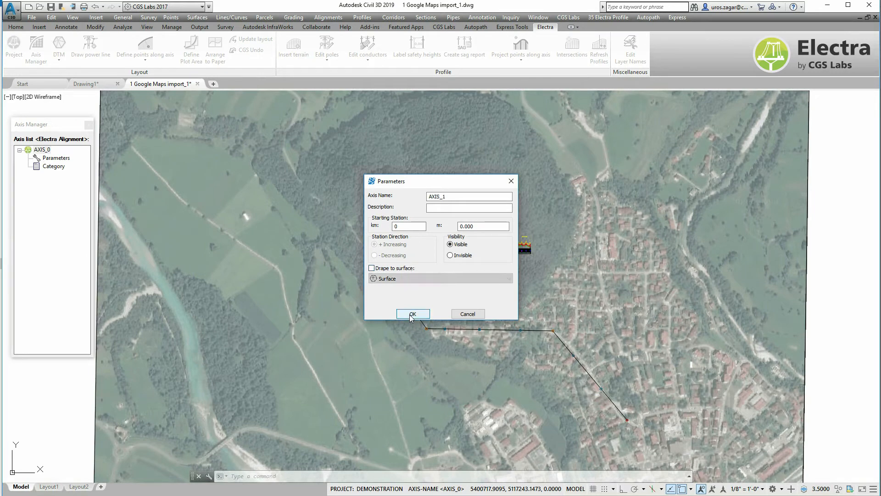
pyautogui.click(413, 314)
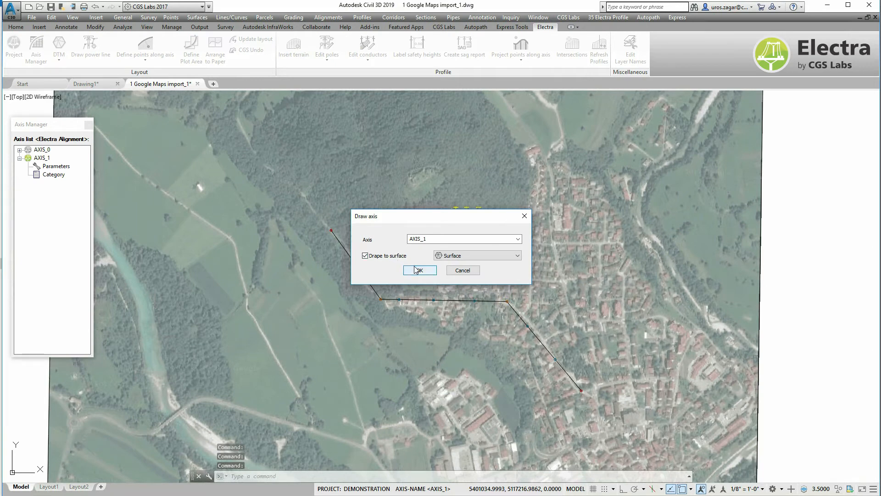
# Draw AXIS_1's vertices across the map so it crosses the AXIS_0 route
pyautogui.click(419, 270)
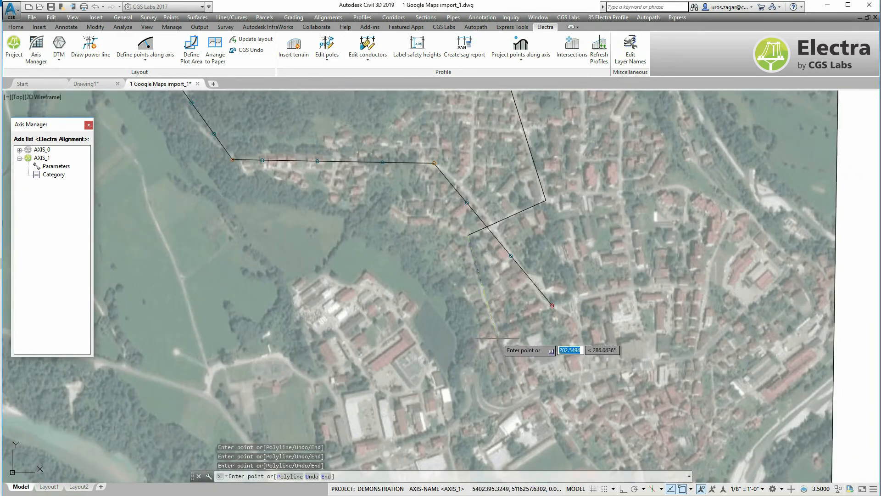
pyautogui.click(499, 335)
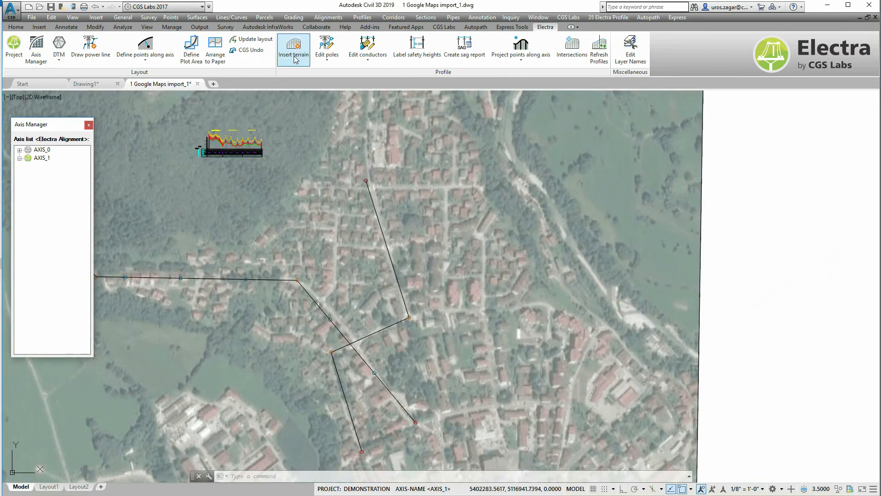
pyautogui.click(293, 45)
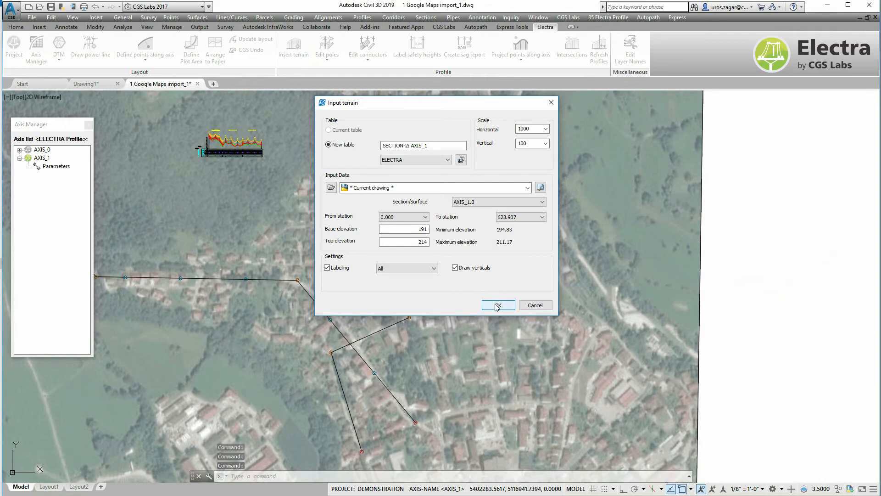
# Accept the Input terrain settings and place the SECTION-2 profile in the drawing
pyautogui.click(496, 305)
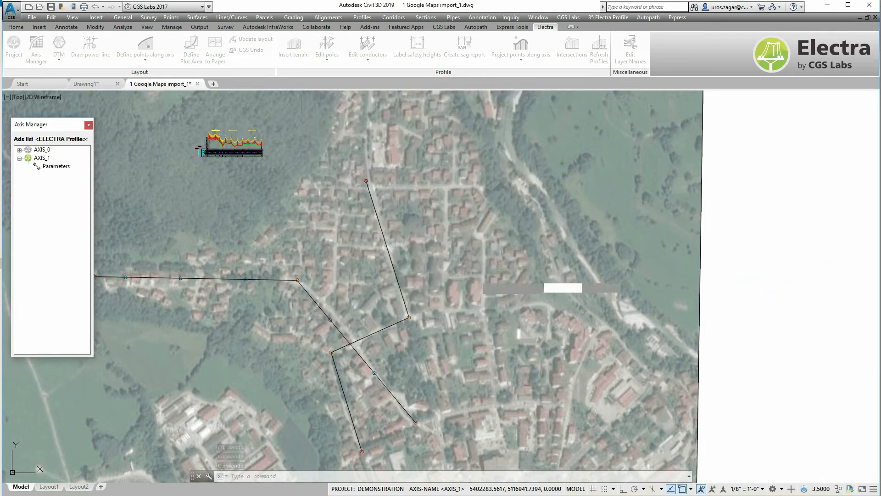
pyautogui.click(464, 47)
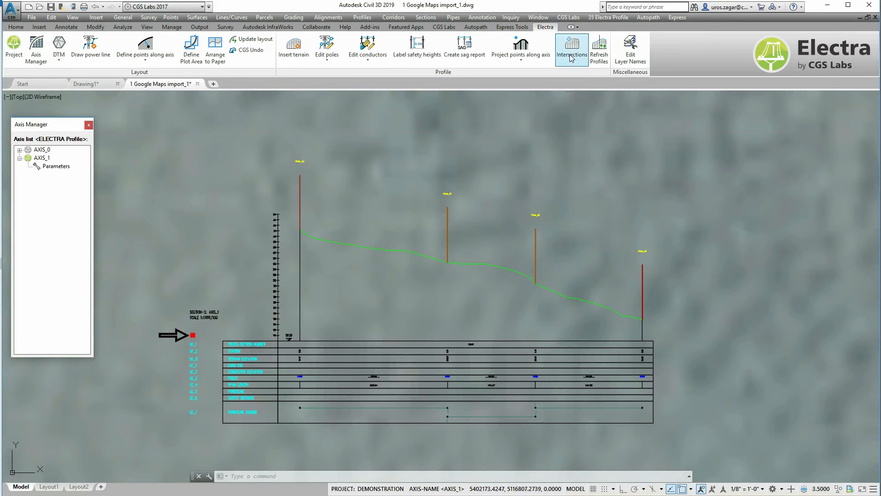
# Add the labelled AXIS_0 [ELECTRA] intersection to the SECTION-2 profile
pyautogui.click(571, 48)
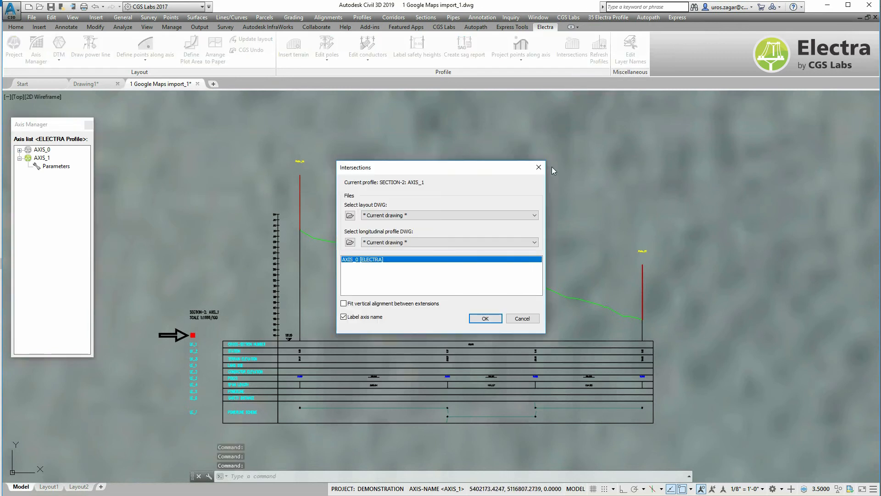
pyautogui.moveTo(382, 167)
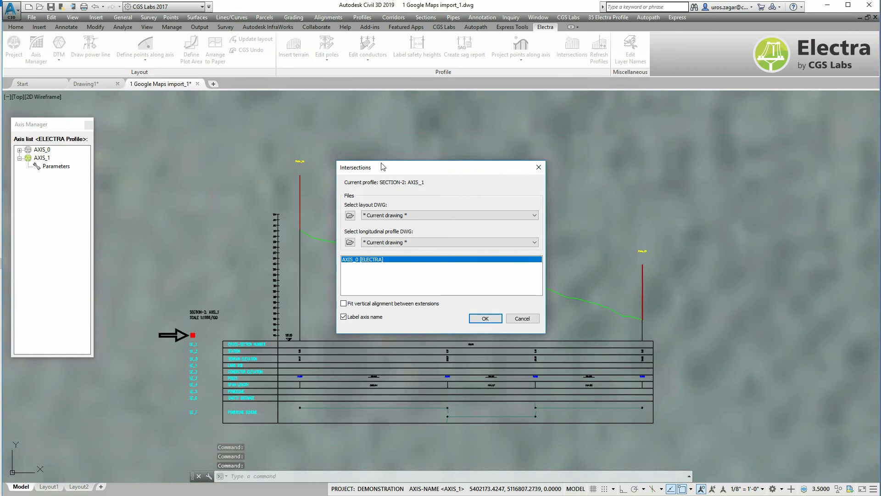
pyautogui.moveTo(338, 185)
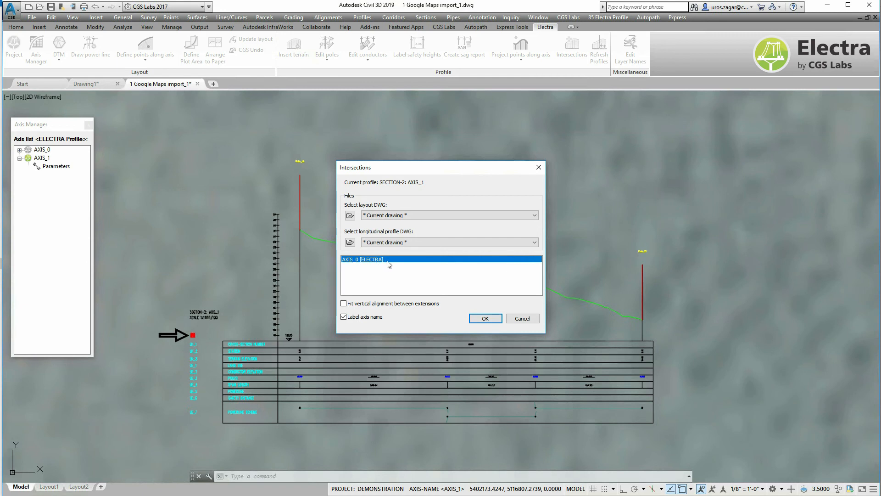
pyautogui.moveTo(469, 317)
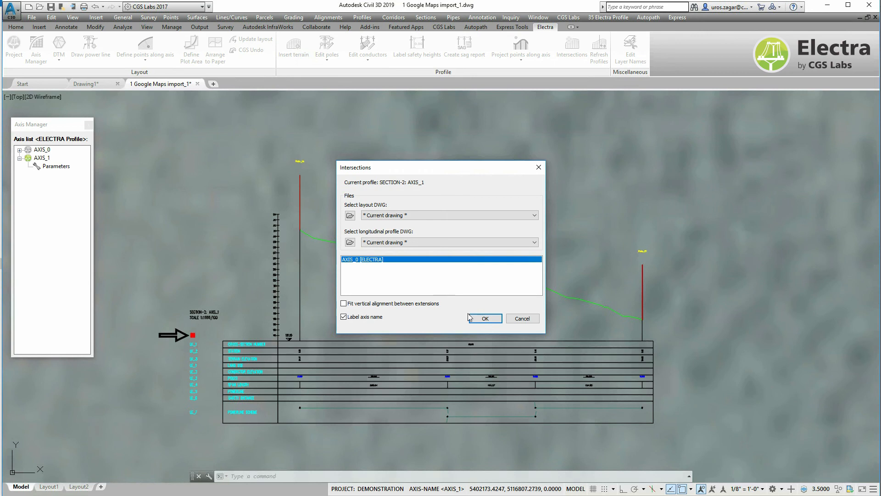
pyautogui.click(484, 318)
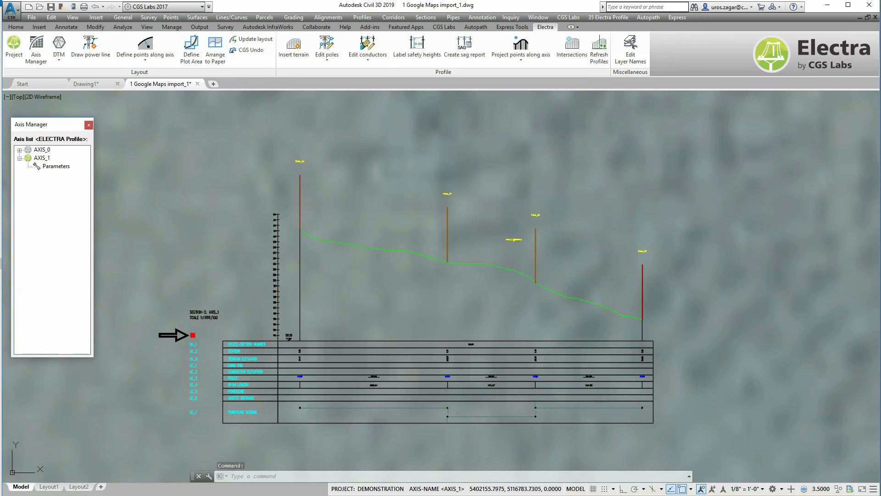